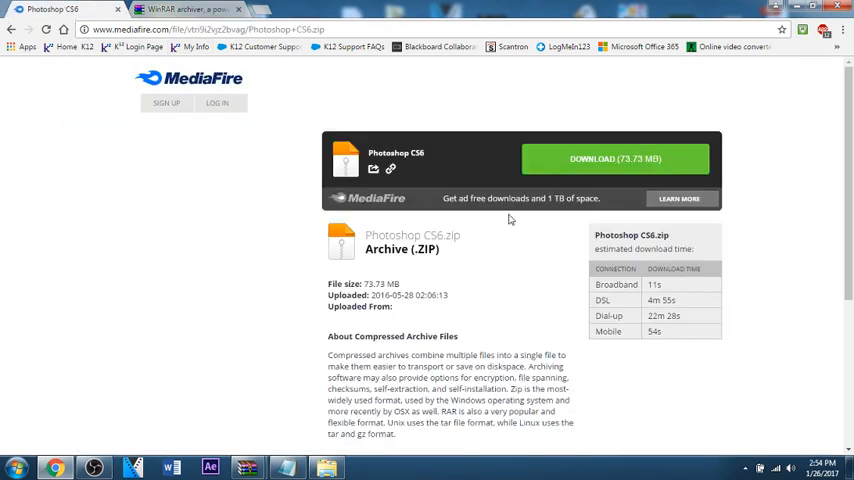
mouse_move(436, 330)
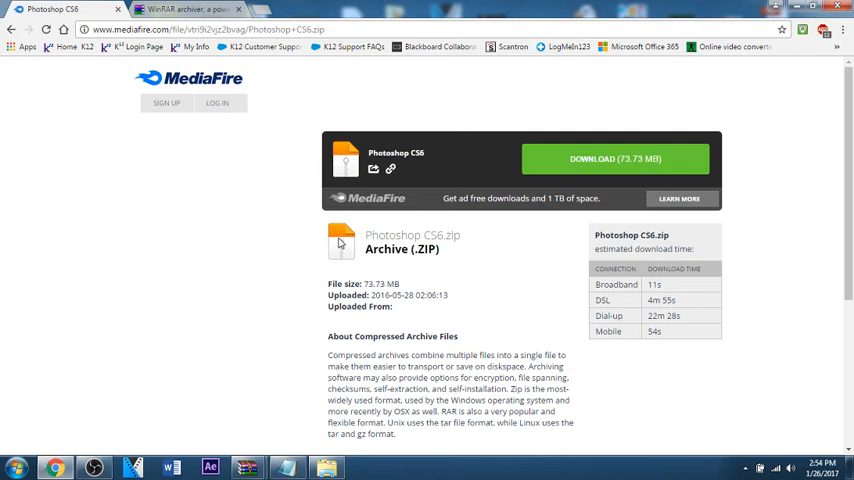
mouse_move(334, 257)
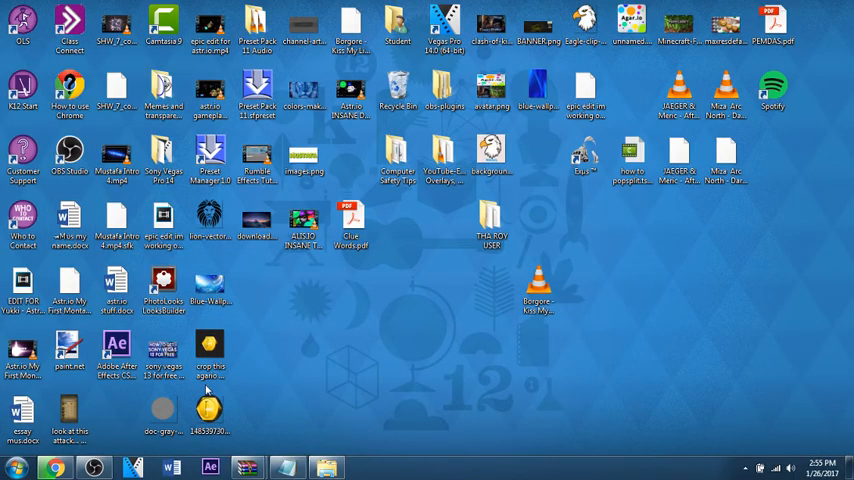
Step: Move Photoshop CS6.zip from Downloads to the desktop using WinRAR, then close WinRAR
click(69, 347)
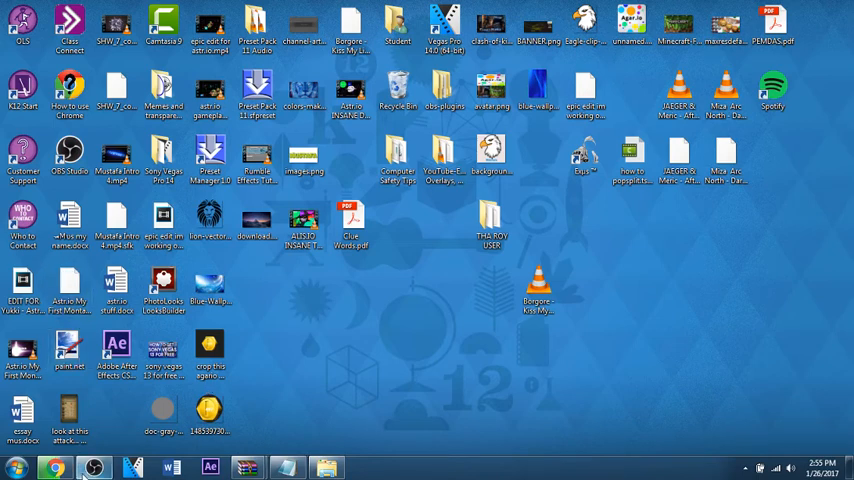
click(53, 467)
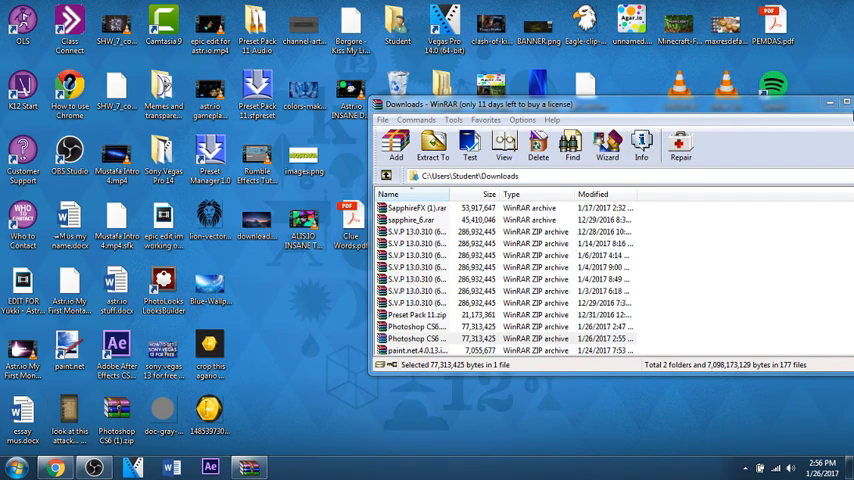
click(845, 104)
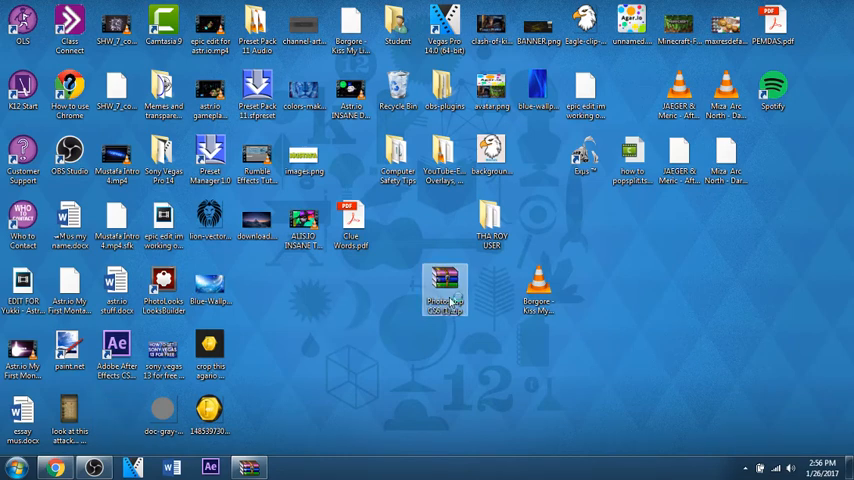
Step: Open the Photoshop CS6 archive and view its licence key text file in Notepad
double_click(444, 288)
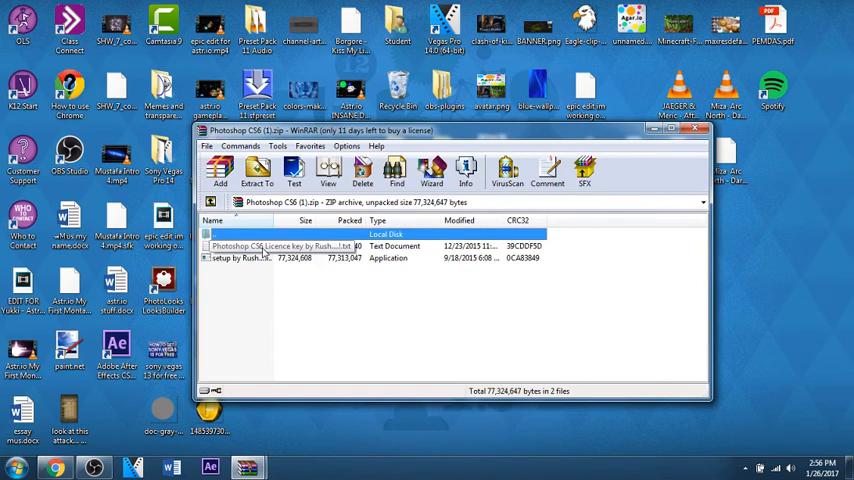
double_click(280, 246)
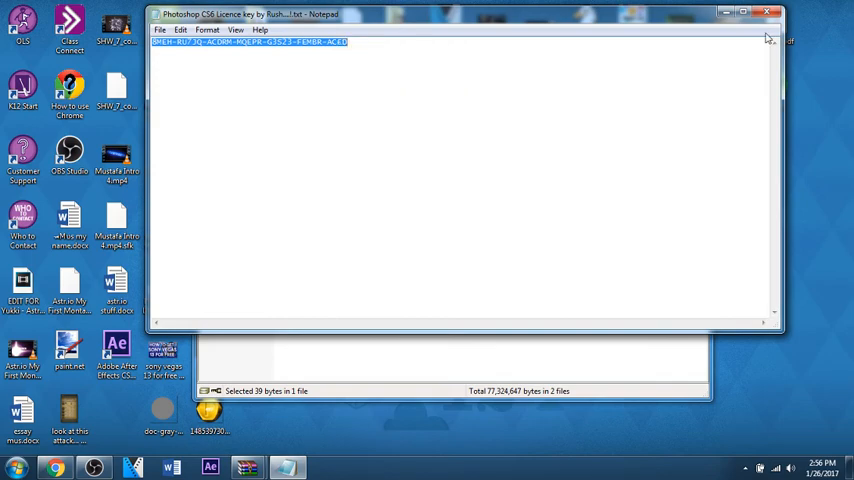
click(768, 11)
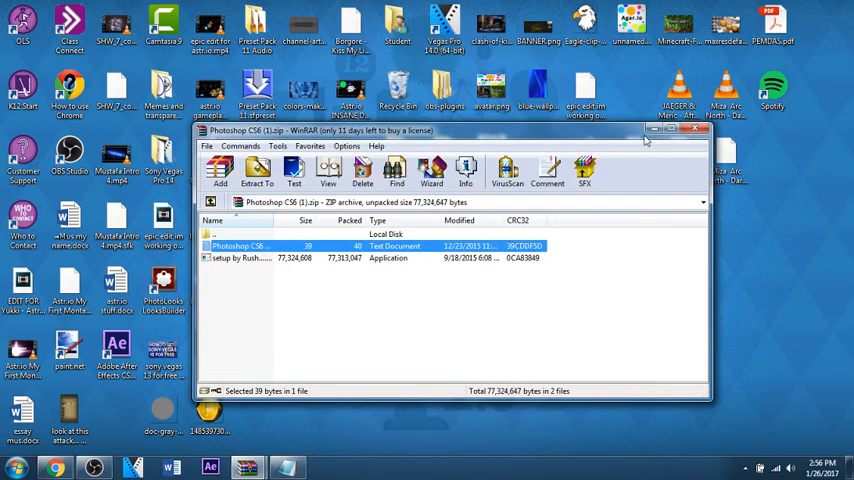
Step: Close the archive window, then reopen the Photoshop CS6 zip from the desktop
click(698, 128)
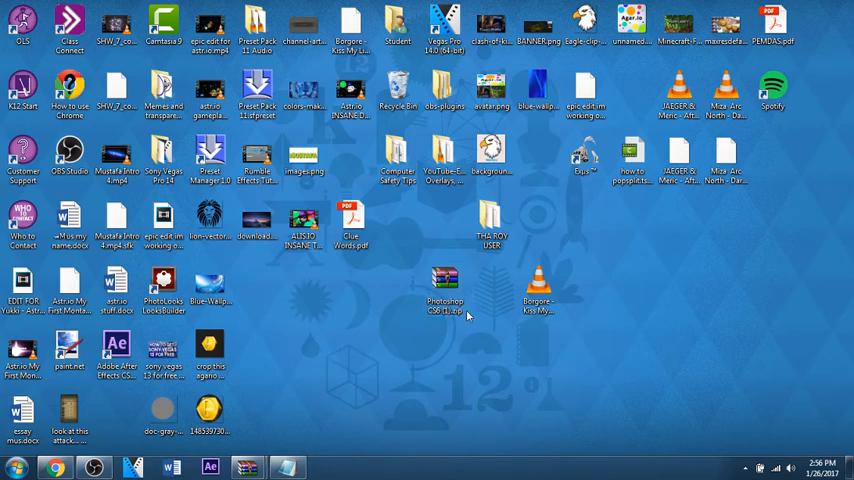
click(444, 280)
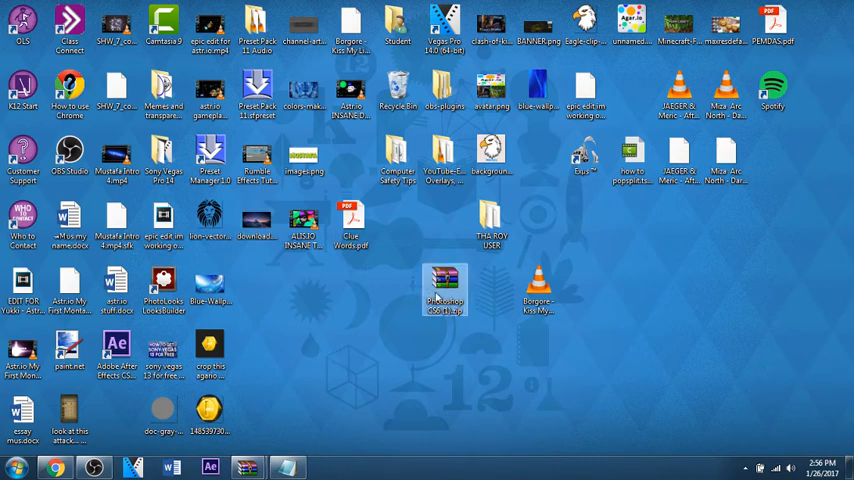
double_click(444, 290)
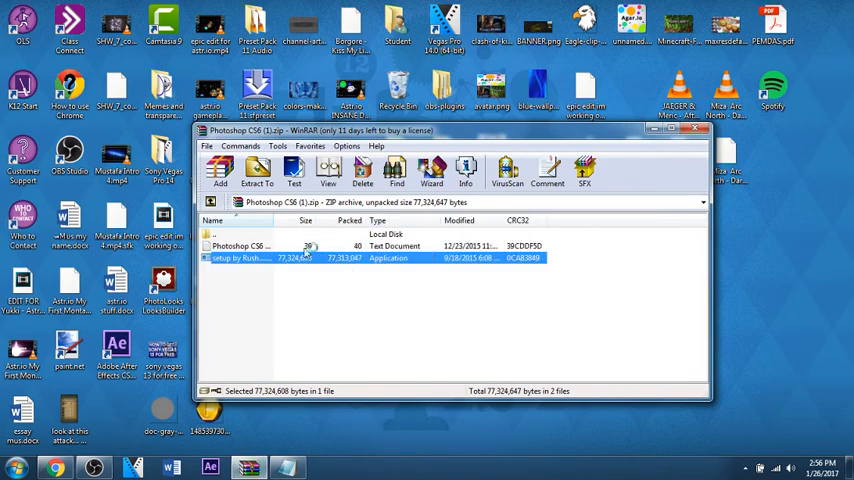
Step: Run setup with English, accept the agreement, and keep default folder, Start Menu and desktop icon
double_click(240, 258)
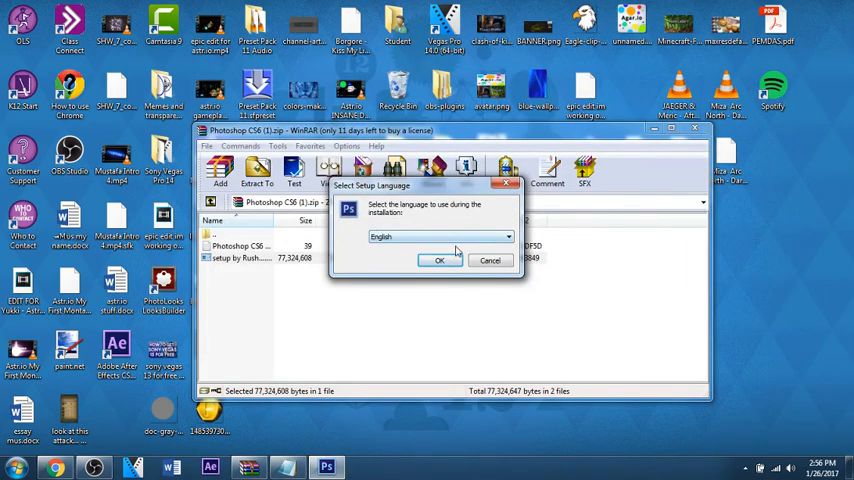
click(439, 260)
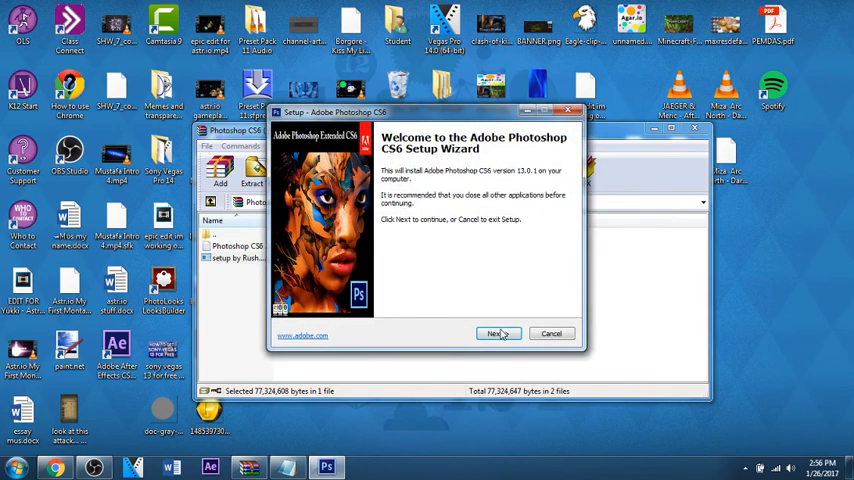
click(495, 333)
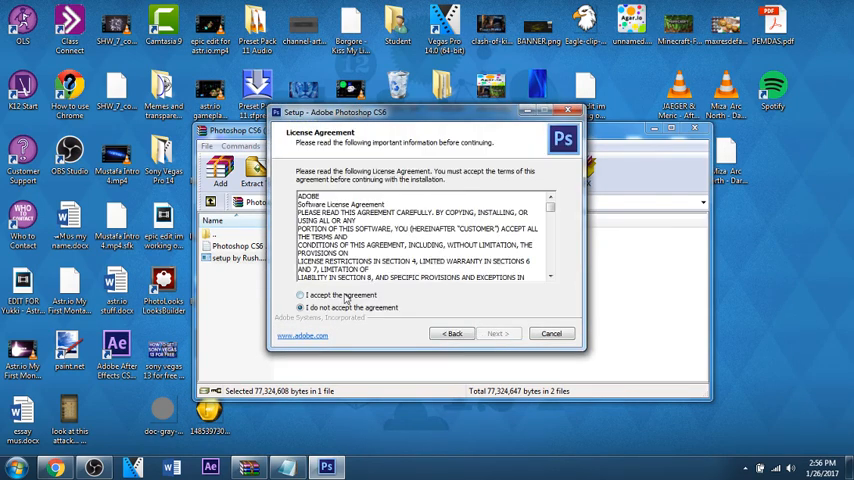
click(497, 333)
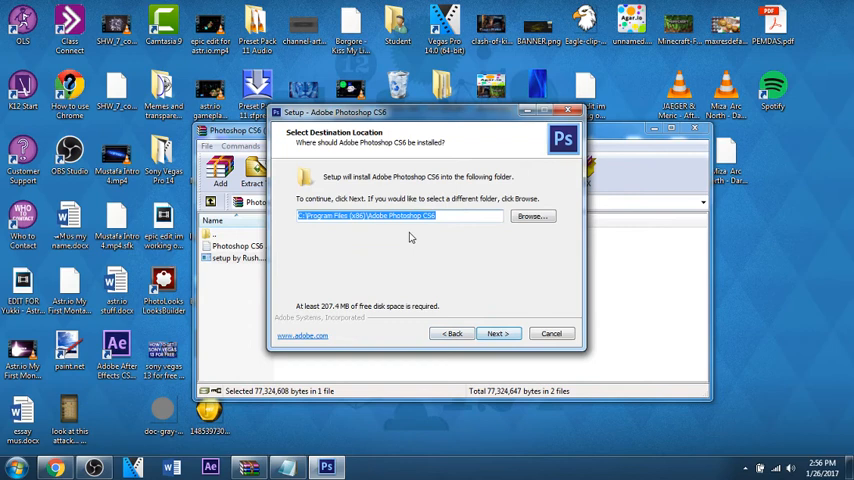
click(497, 333)
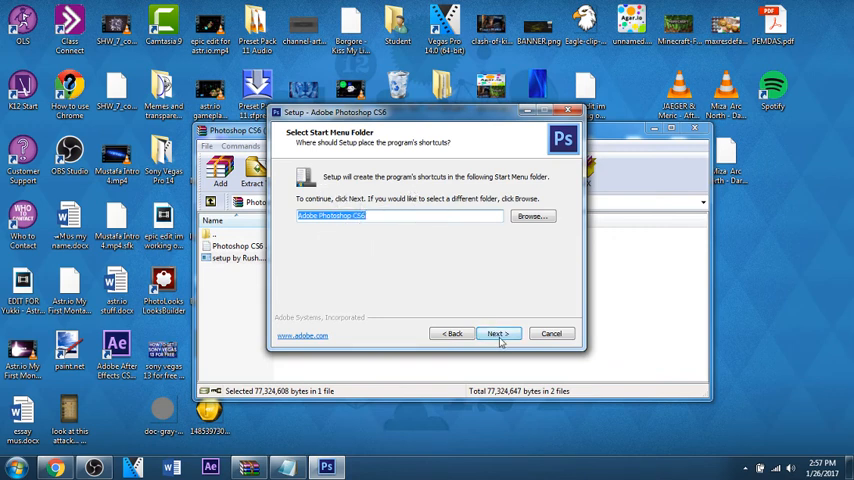
click(496, 333)
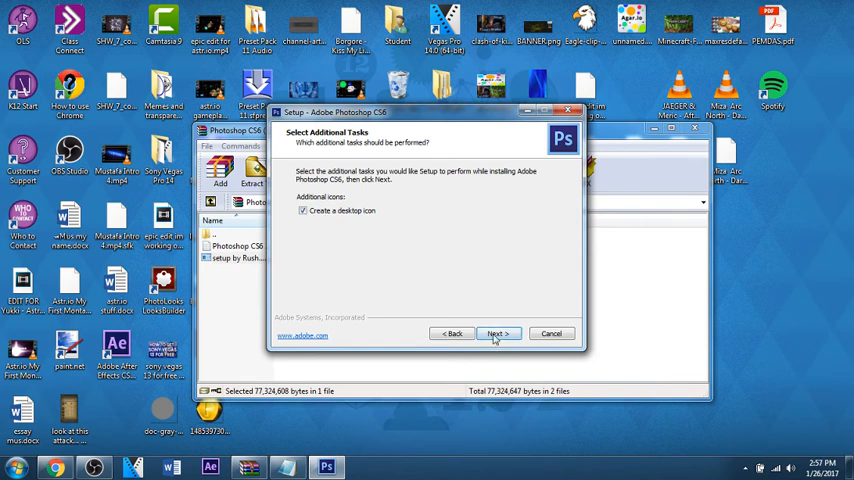
click(496, 333)
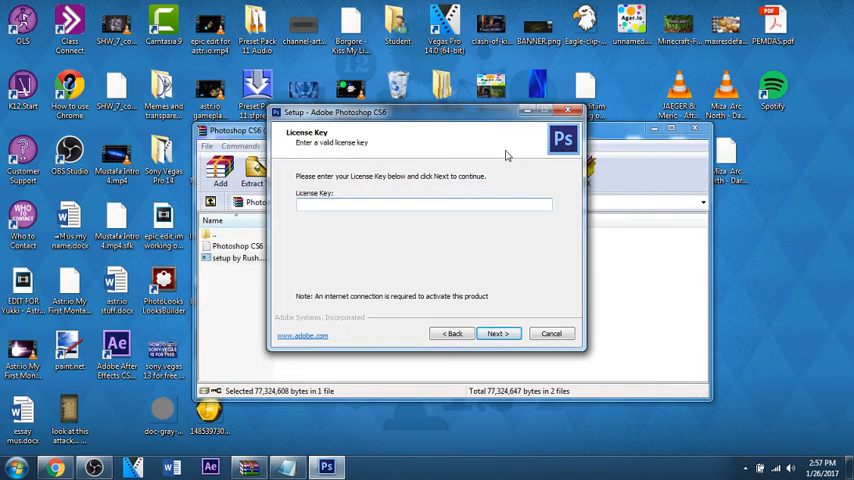
Step: Paste the licence key into the License Key field and start the installation
right_click(424, 204)
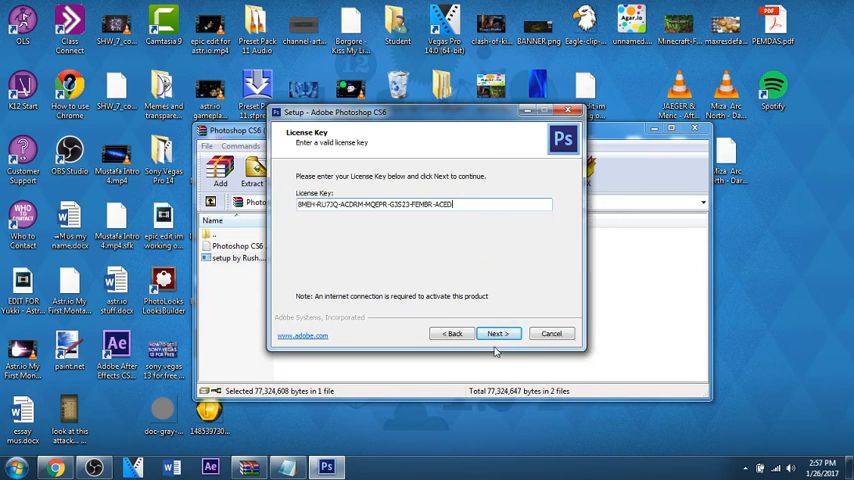
click(497, 333)
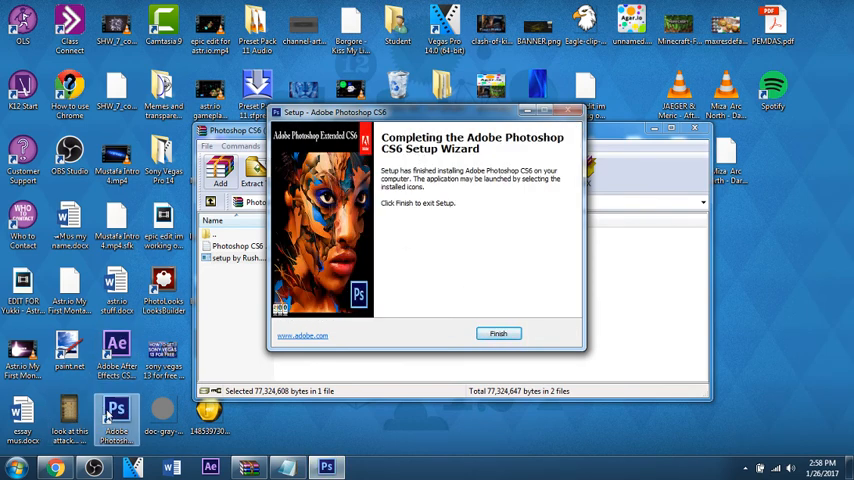
Step: Close the finished setup wizard and WinRAR, then delete the Photoshop CS6 zip from the desktop
click(498, 333)
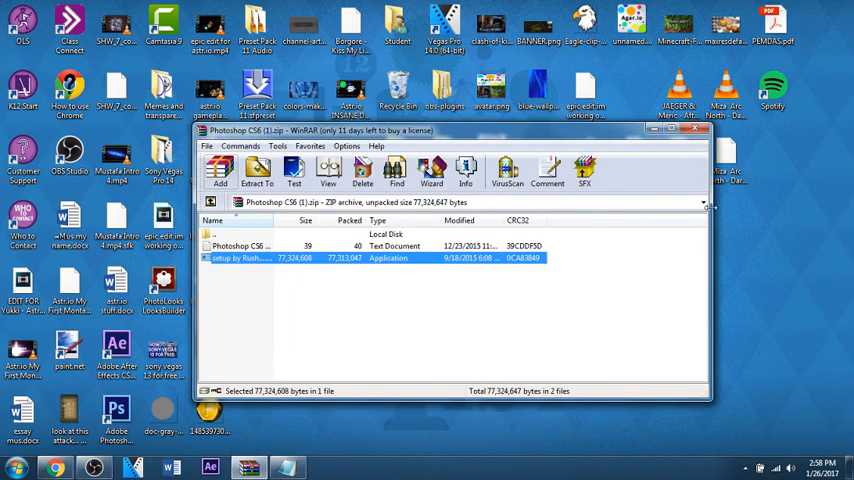
click(698, 130)
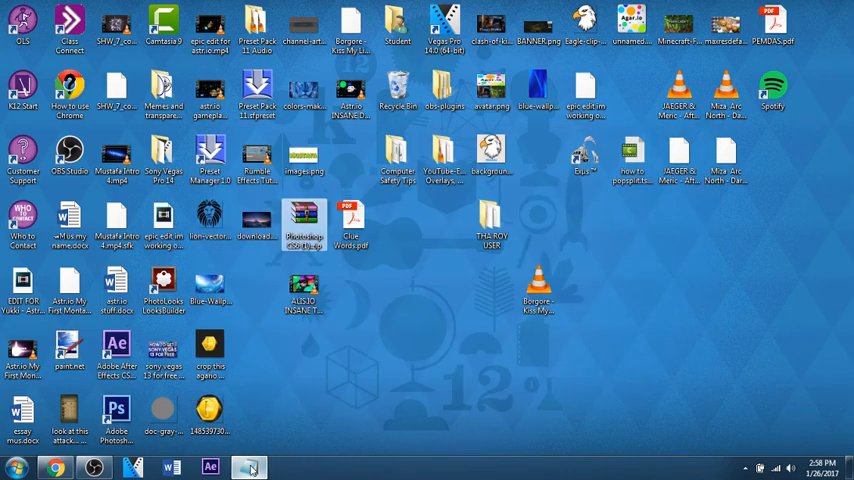
click(444, 165)
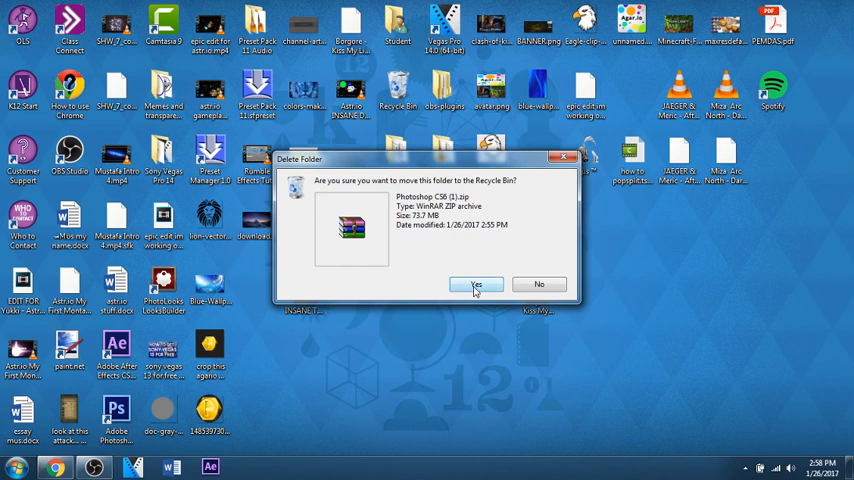
click(476, 284)
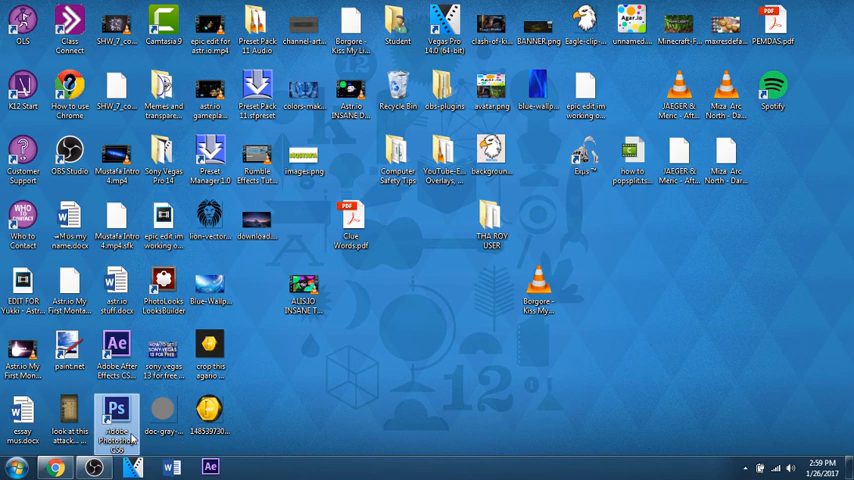
Step: Launch Photoshop CS6 from its desktop icon and dismiss the already-running warning
double_click(116, 414)
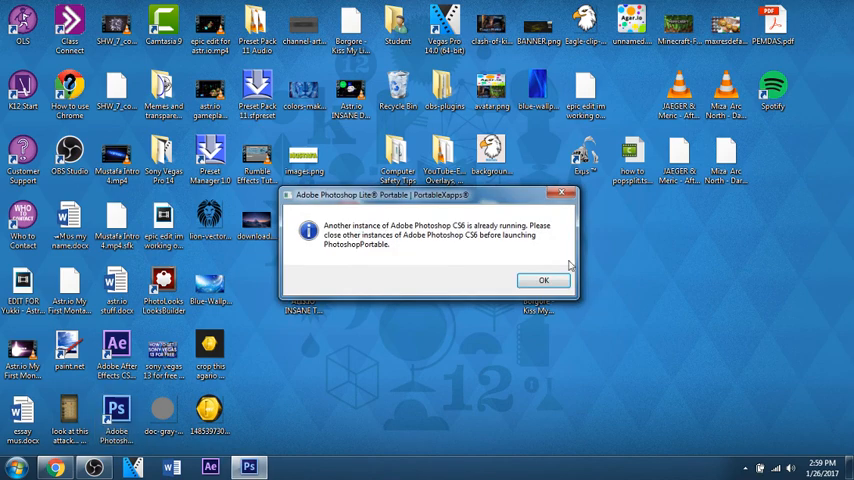
click(544, 280)
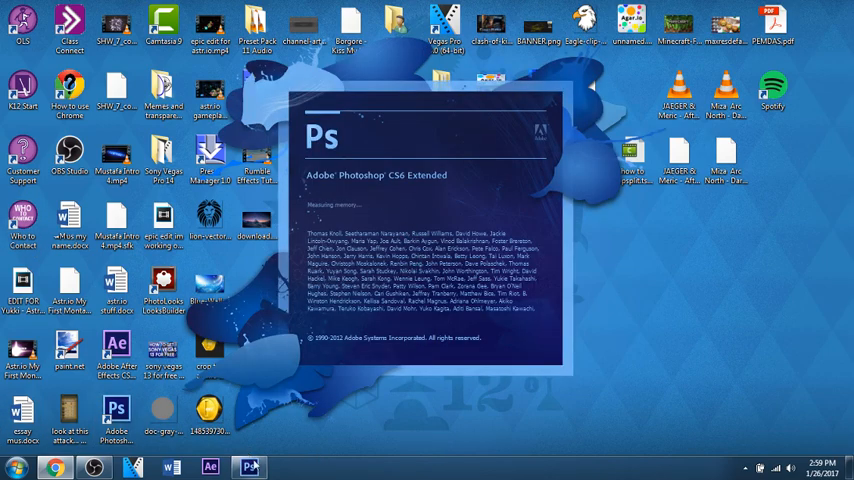
right_click(249, 467)
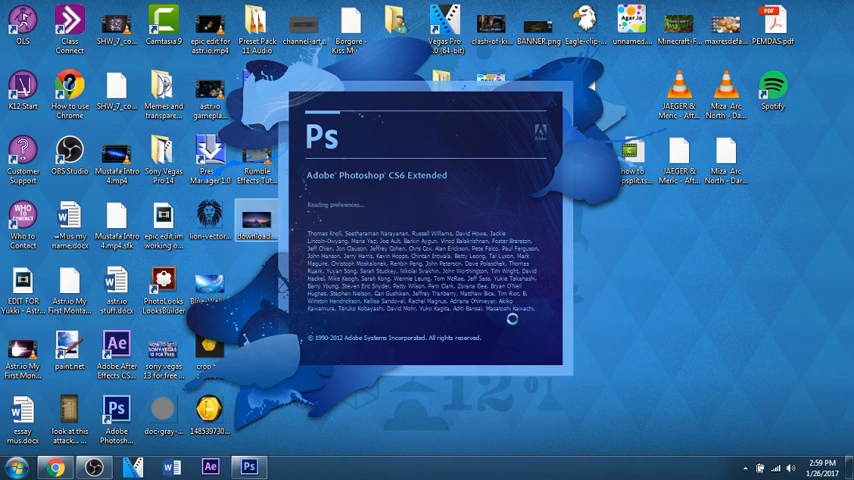
mouse_move(97, 60)
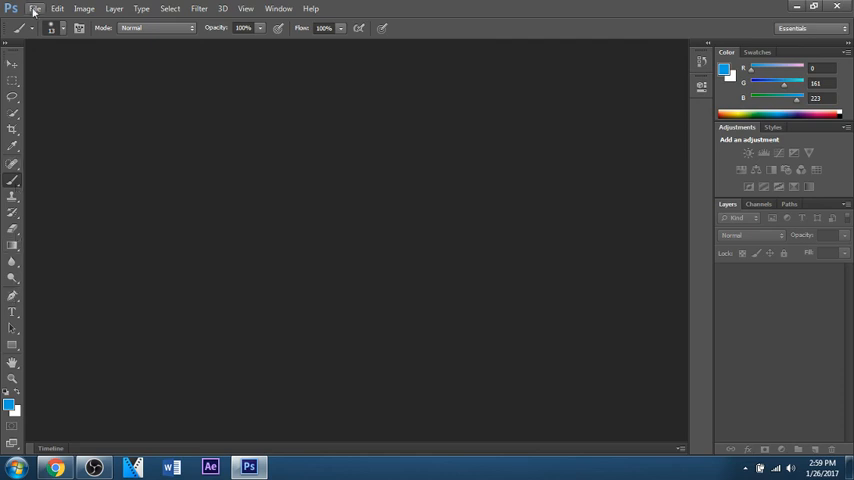
Step: Open the File menu in the loaded Photoshop workspace
click(34, 8)
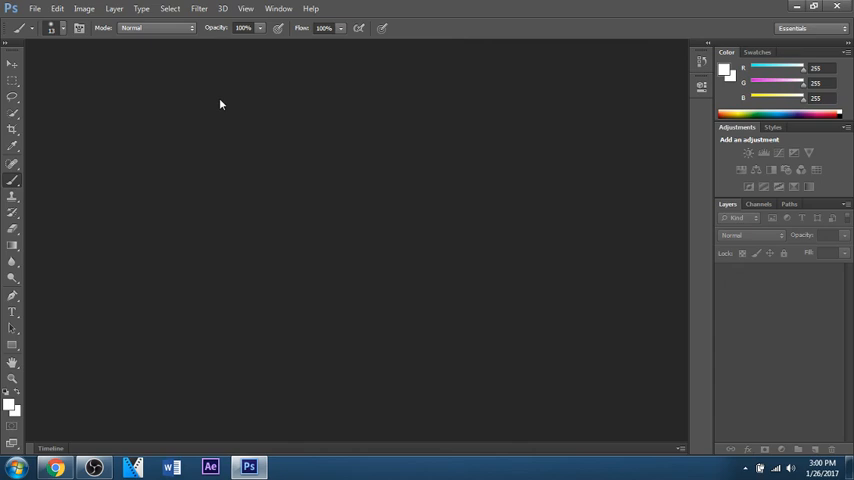
mouse_move(297, 90)
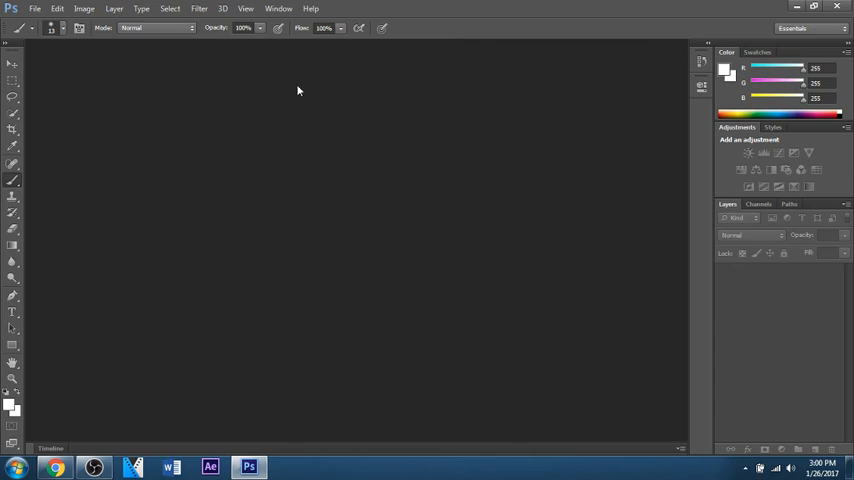